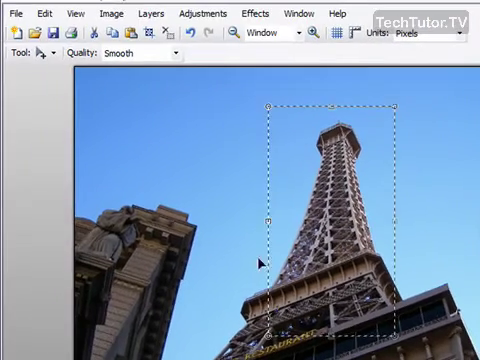
# - Switch to the Move Selected Pixels tool from the Tool dropdown
pyautogui.click(40, 53)
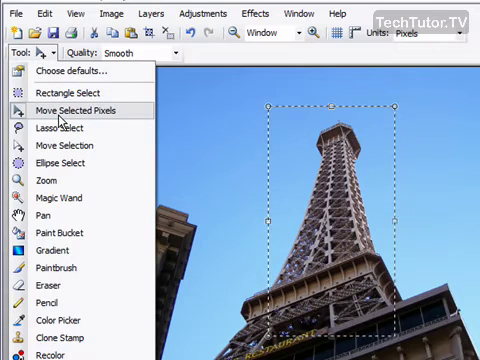
pyautogui.click(67, 110)
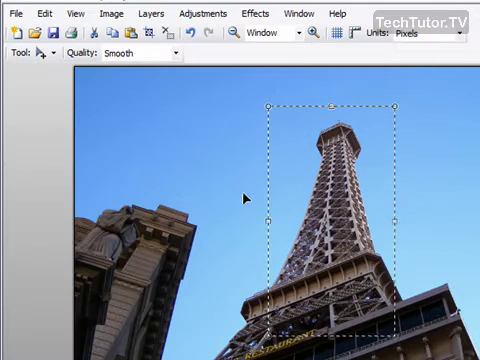
pyautogui.moveTo(390, 228)
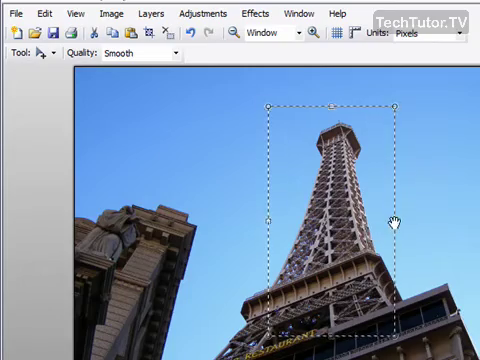